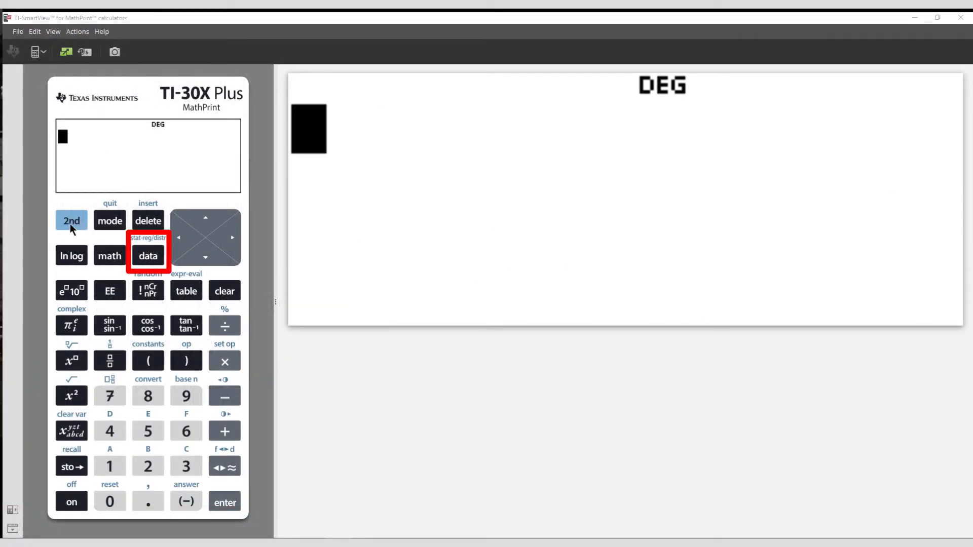
Reach the DISTR list via 2nd stat-reg/distr and highlight 2:Normalcdf.
{"action": "left_click", "coordinate": [148, 255]}
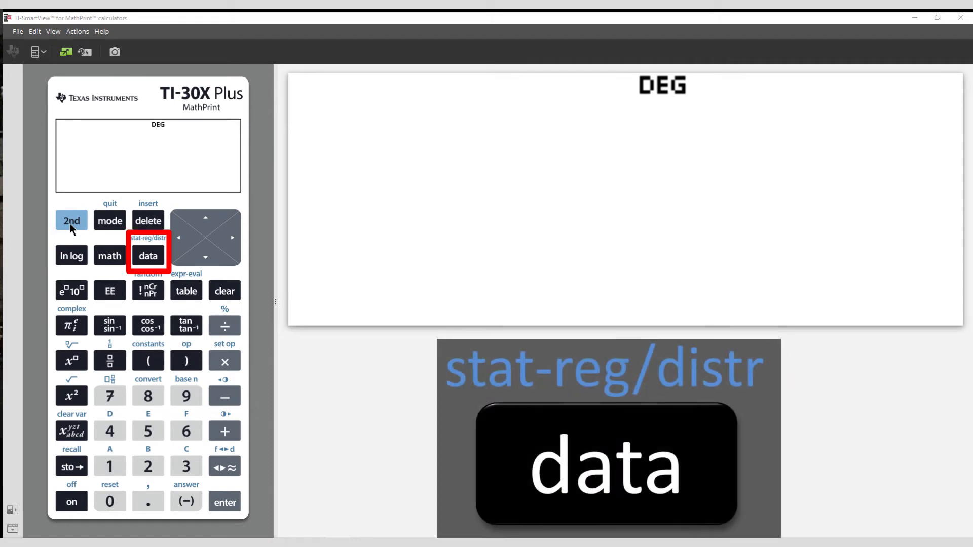
{"action": "left_click", "coordinate": [71, 221]}
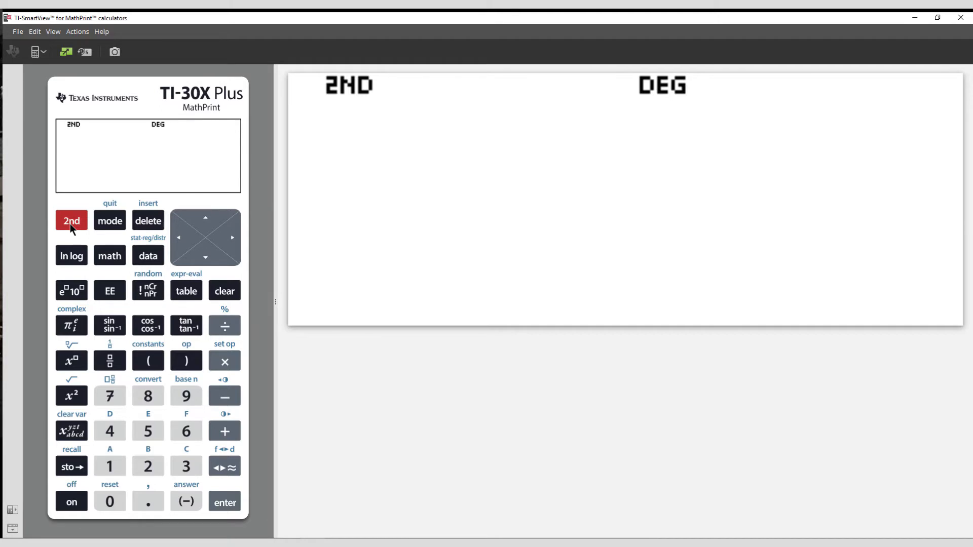
{"action": "left_click", "coordinate": [148, 256]}
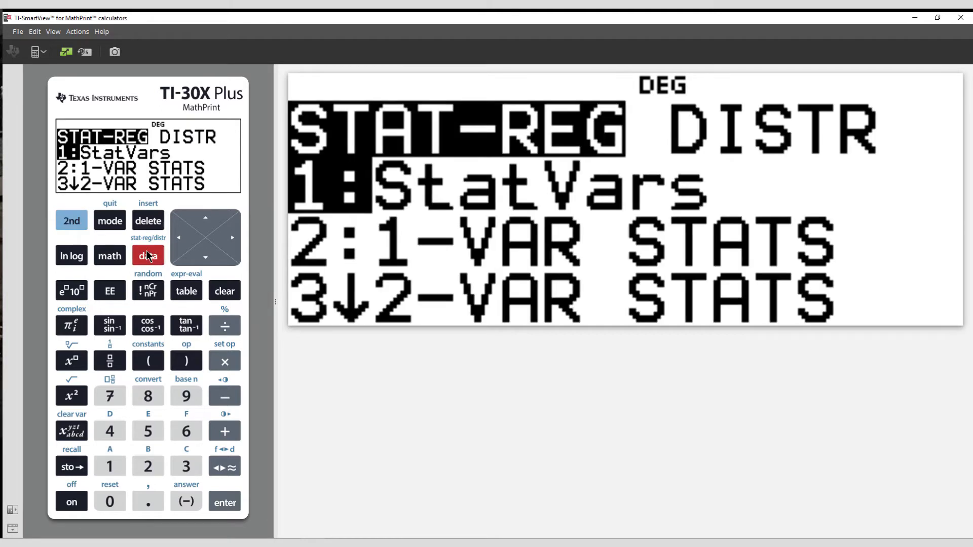
{"action": "left_click", "coordinate": [234, 237]}
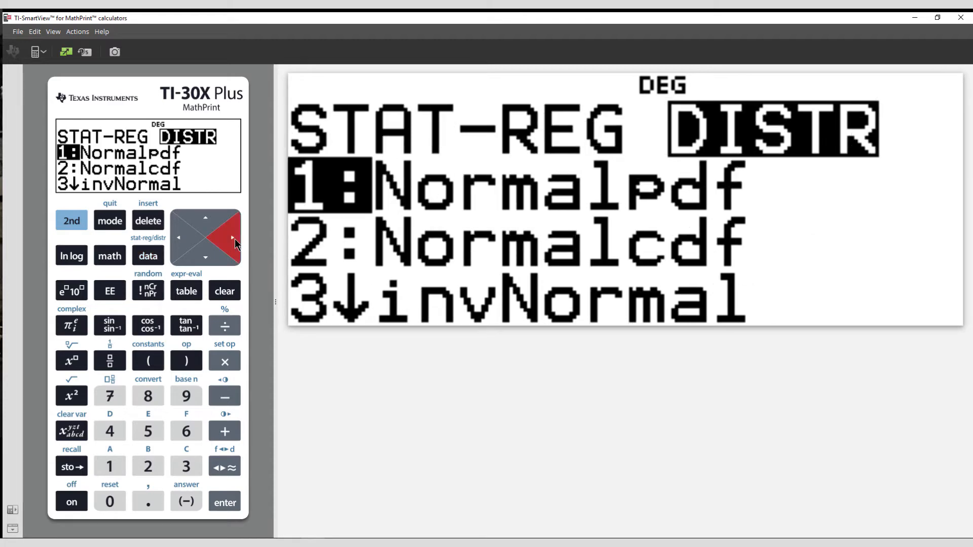
{"action": "mouse_move", "coordinate": [217, 256]}
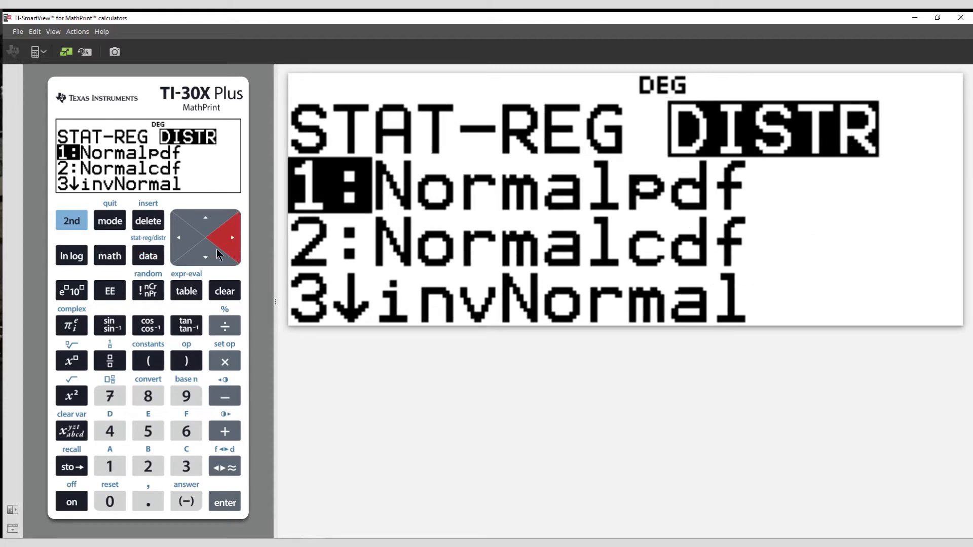
{"action": "left_click", "coordinate": [205, 259]}
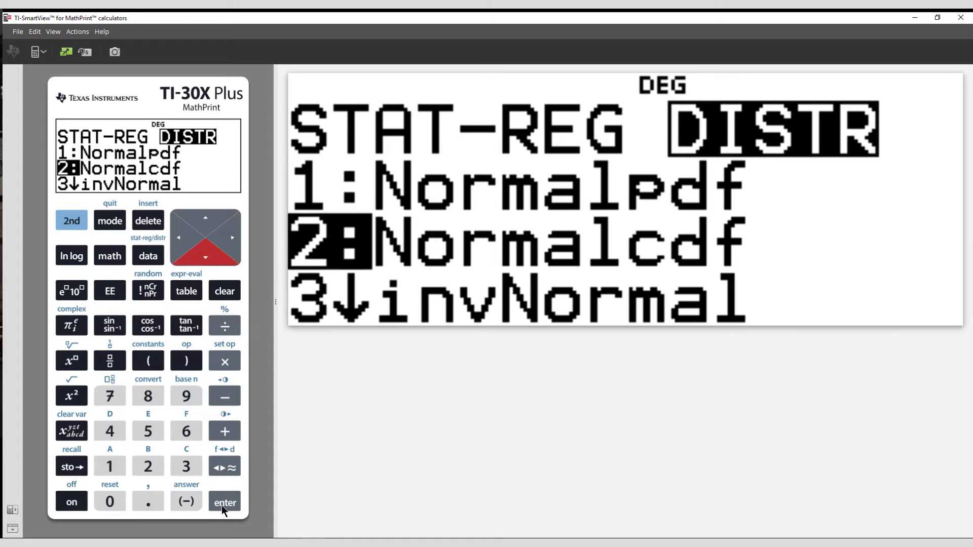
Enter Normalcdf with mean 80 and sigma 13.5.
{"action": "left_click", "coordinate": [225, 502]}
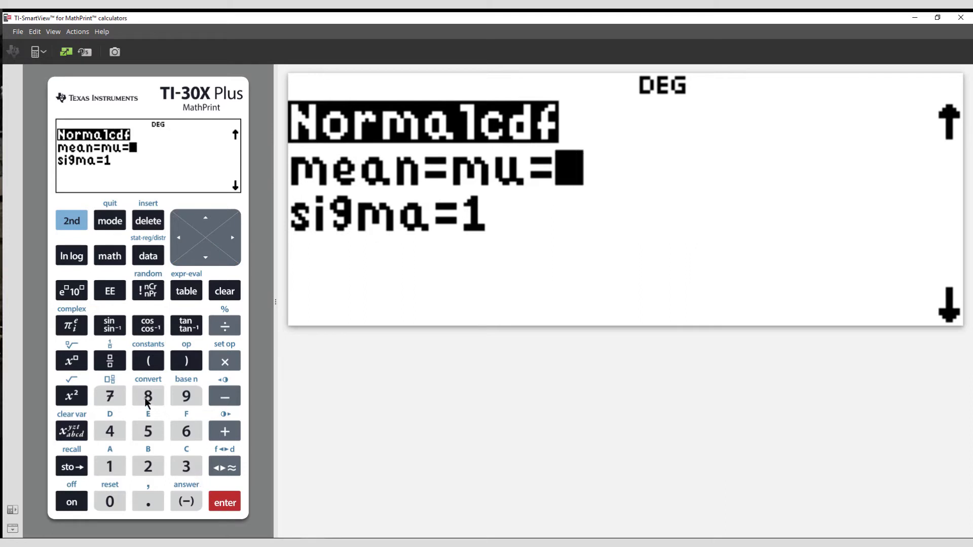
{"action": "left_click", "coordinate": [109, 501]}
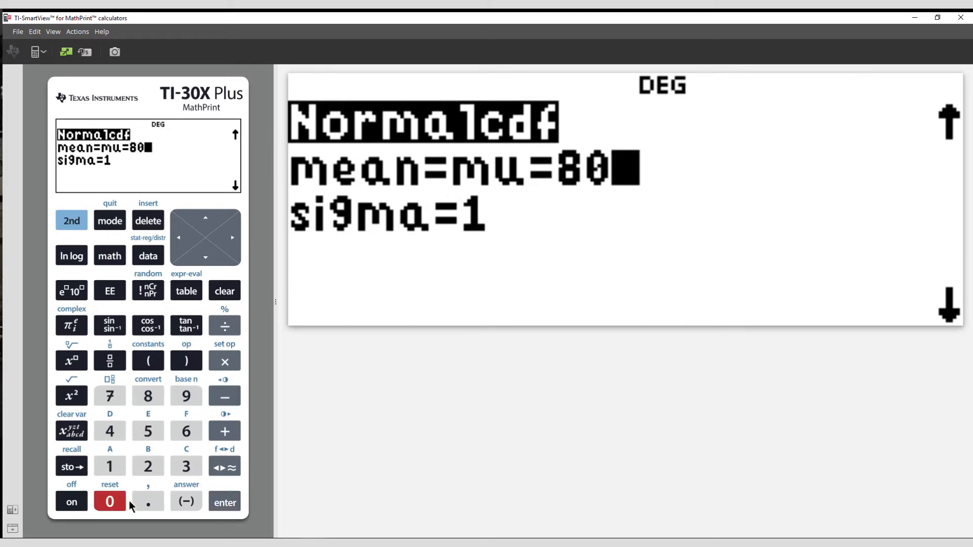
{"action": "left_click", "coordinate": [225, 502]}
{"action": "type", "text": "3"}
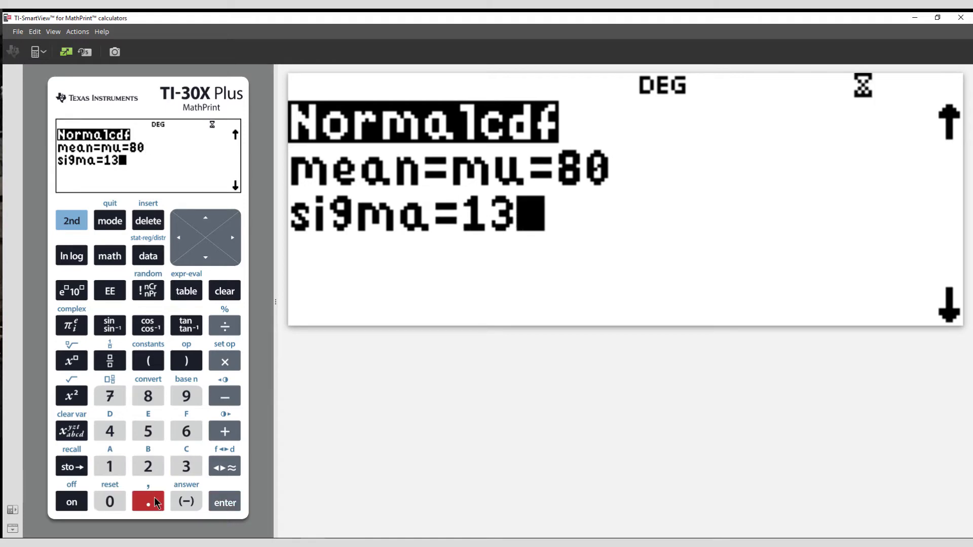
{"action": "left_click", "coordinate": [148, 431]}
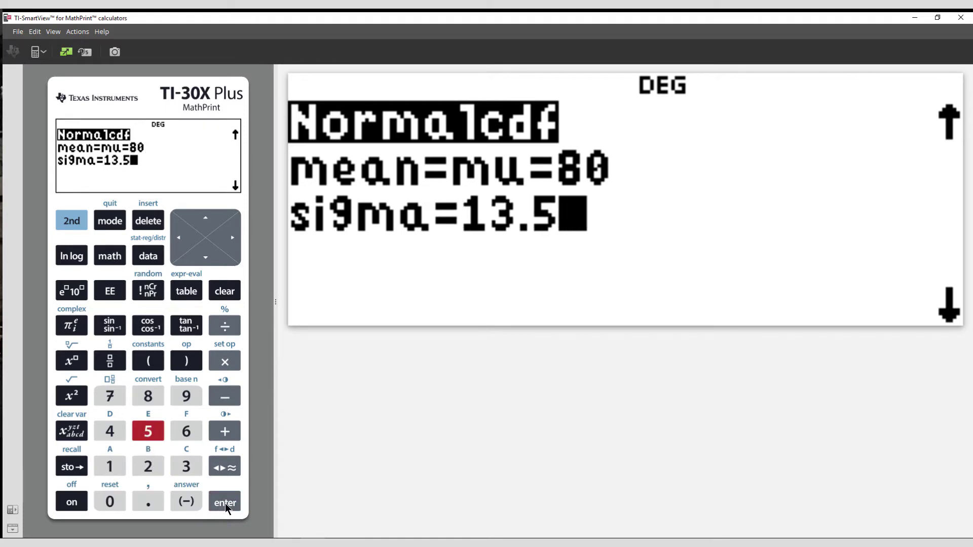
{"action": "left_click", "coordinate": [224, 501]}
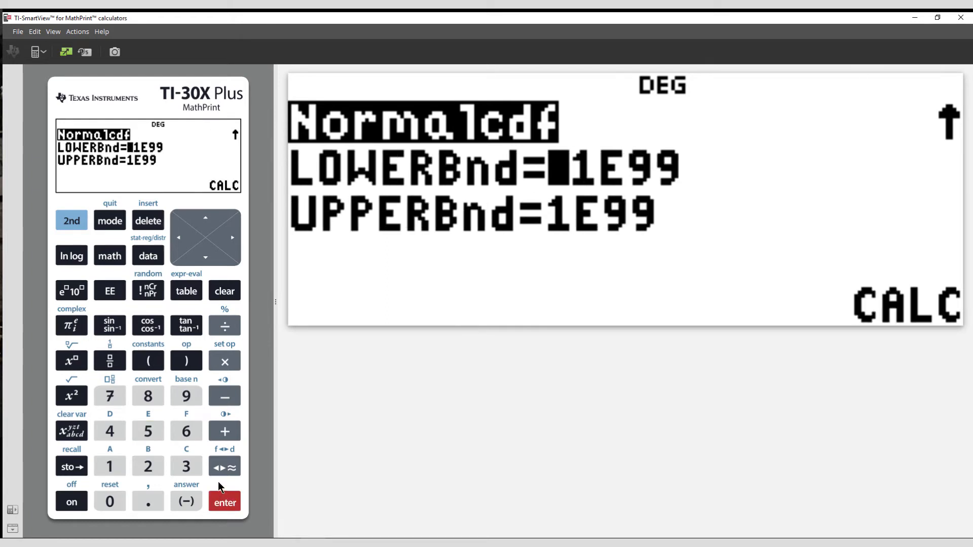
Set the lower bound to 60 and the upper bound to 100.
{"action": "left_click", "coordinate": [187, 431]}
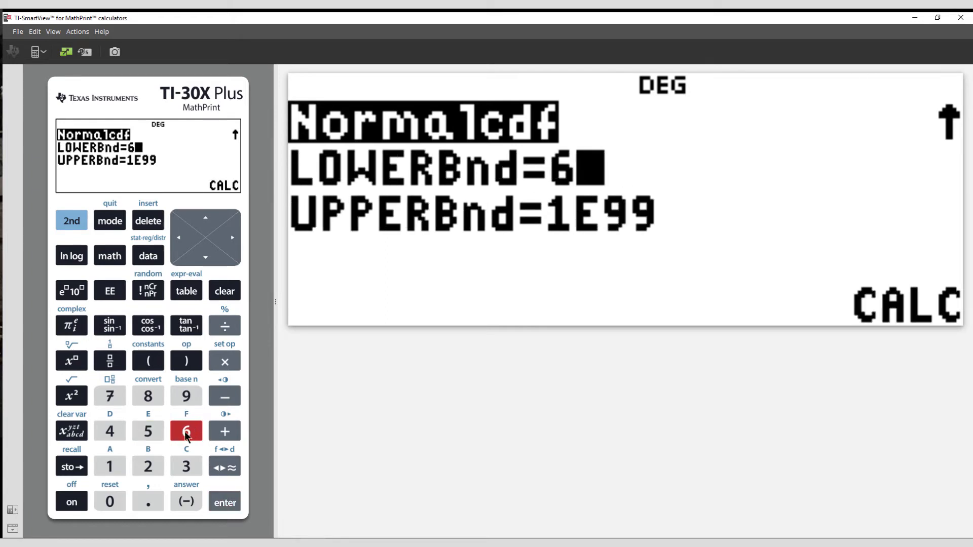
{"action": "left_click", "coordinate": [110, 501]}
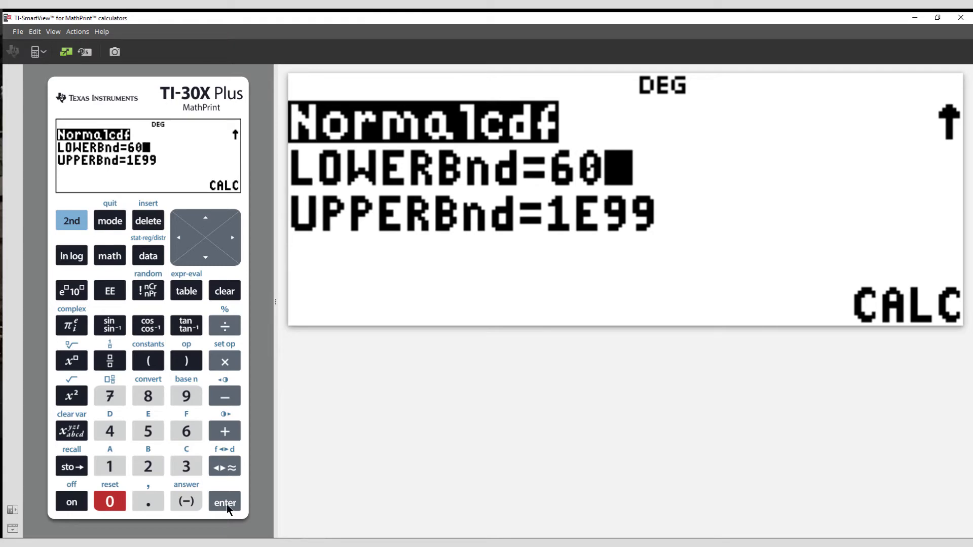
{"action": "left_click", "coordinate": [110, 466]}
{"action": "type", "text": "00"}
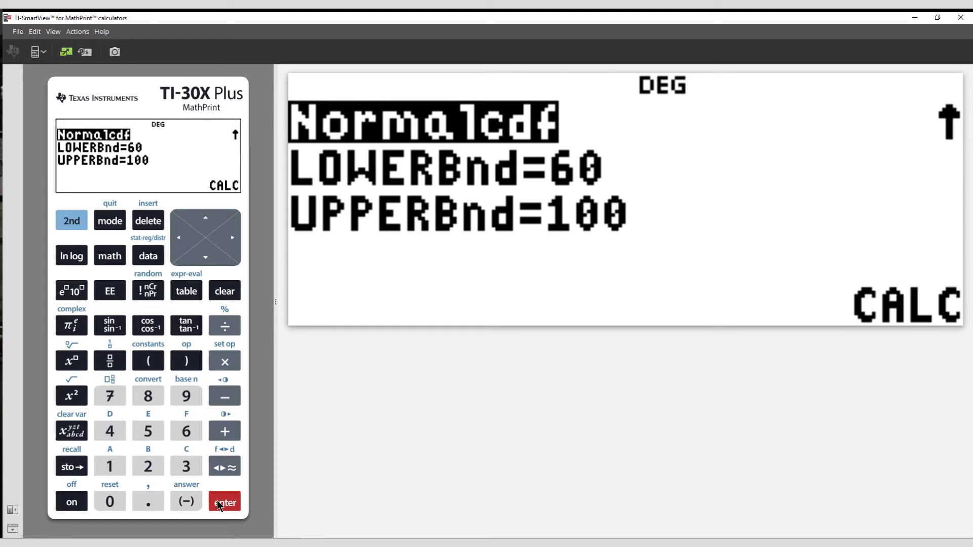
Calculate 0.8615216187726 for 60 to 100, then choose SOLVE AGAIN to return to the inputs.
{"action": "left_click", "coordinate": [224, 500]}
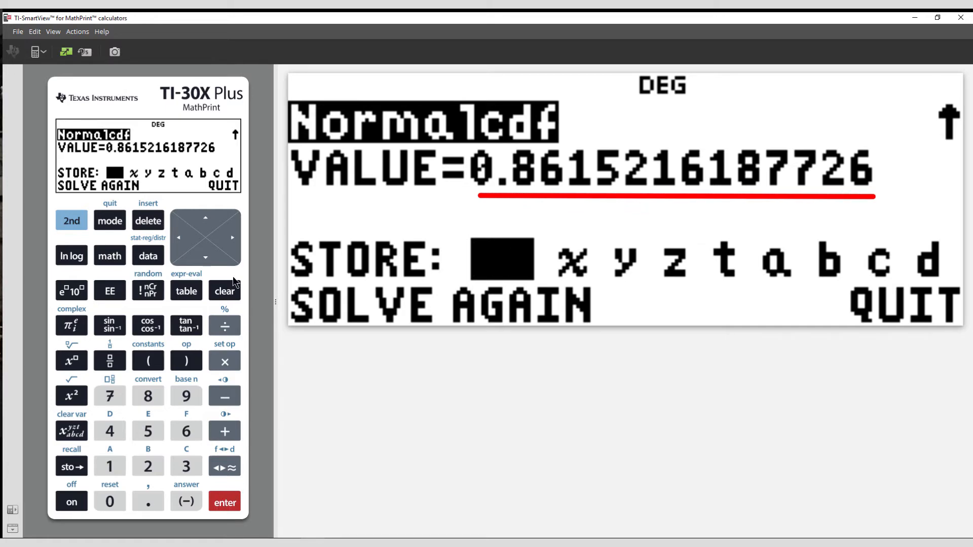
{"action": "left_click", "coordinate": [204, 257]}
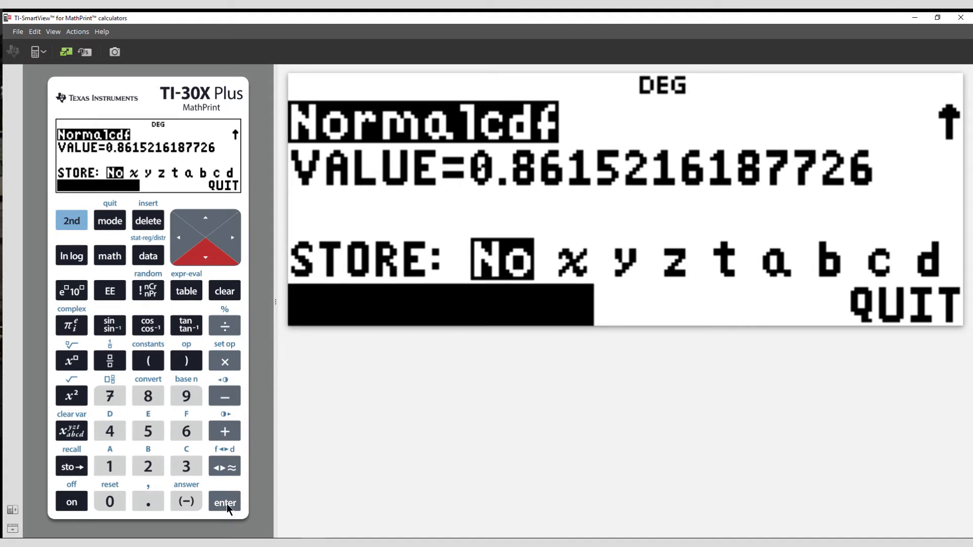
{"action": "left_click", "coordinate": [225, 502]}
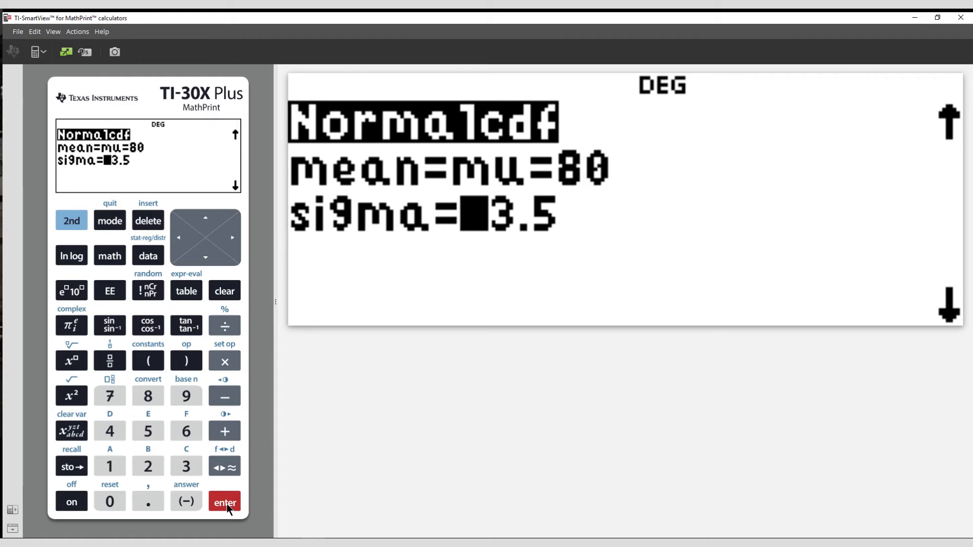
Keep mean 80 and sigma 13.5; set lower bound 80−6*13.5 (−1) and upper bound 60.
{"action": "left_click", "coordinate": [224, 502]}
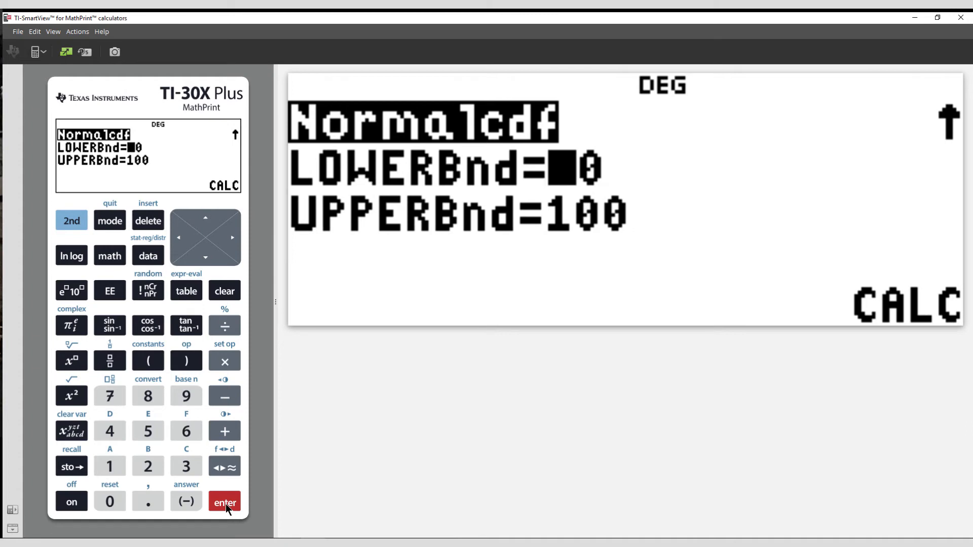
{"action": "left_click", "coordinate": [187, 432]}
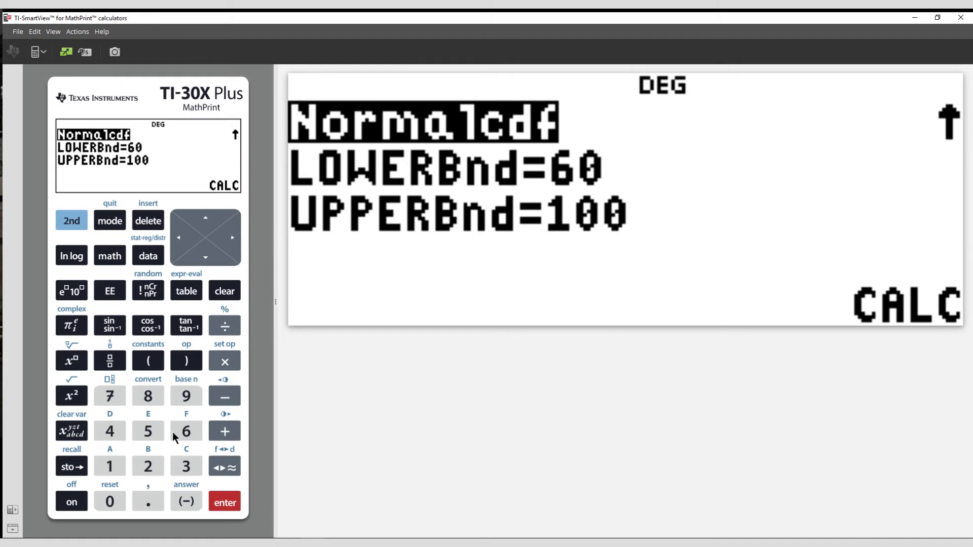
{"action": "left_click", "coordinate": [183, 237]}
{"action": "type", "text": "80-"}
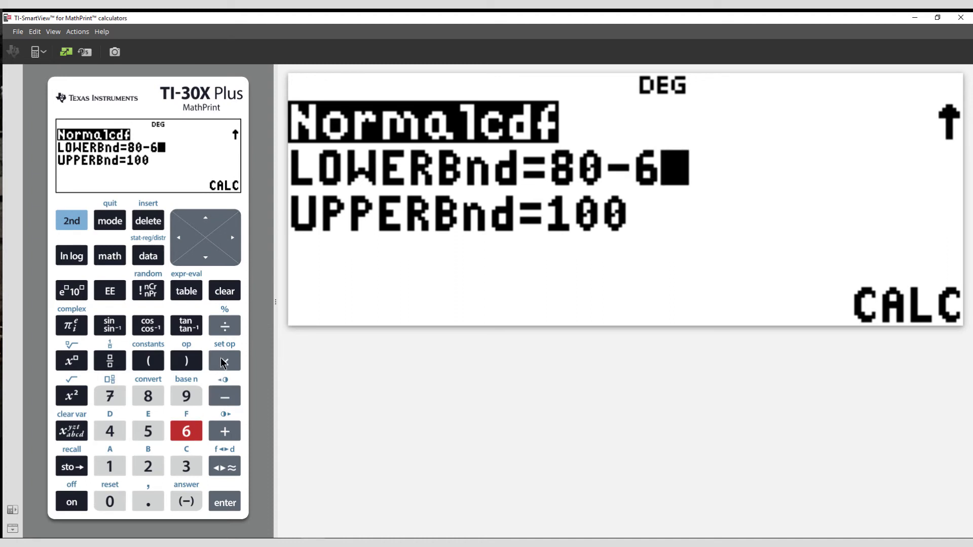
{"action": "left_click", "coordinate": [110, 466]}
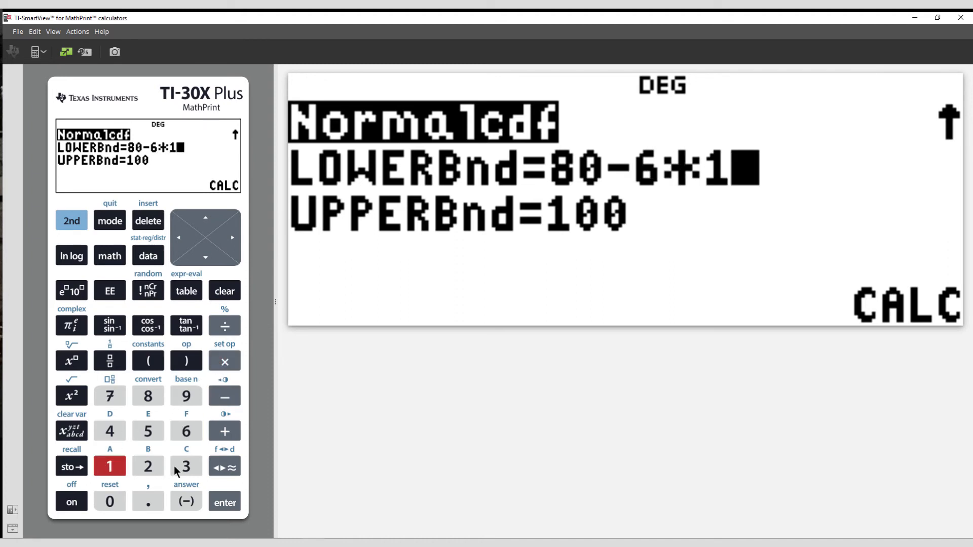
{"action": "left_click", "coordinate": [148, 431]}
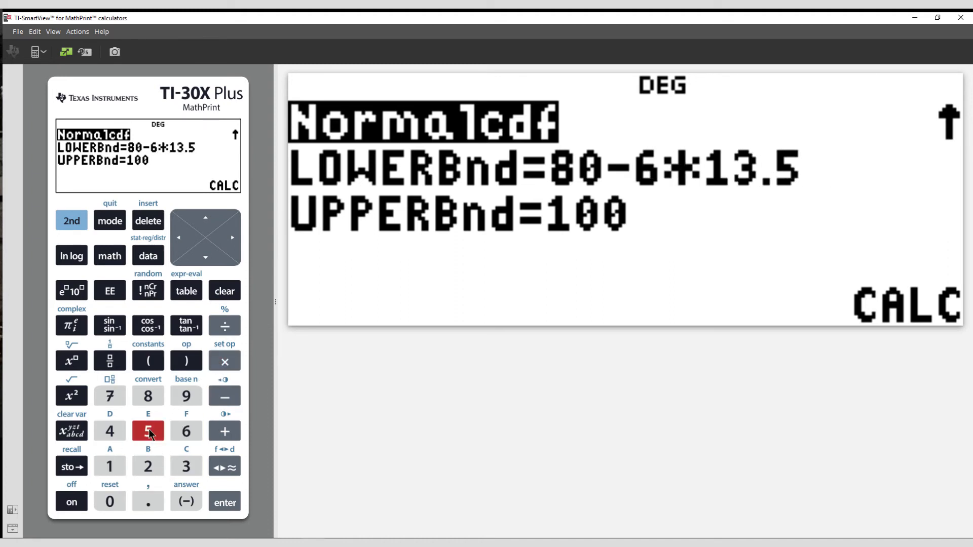
{"action": "left_click", "coordinate": [225, 501]}
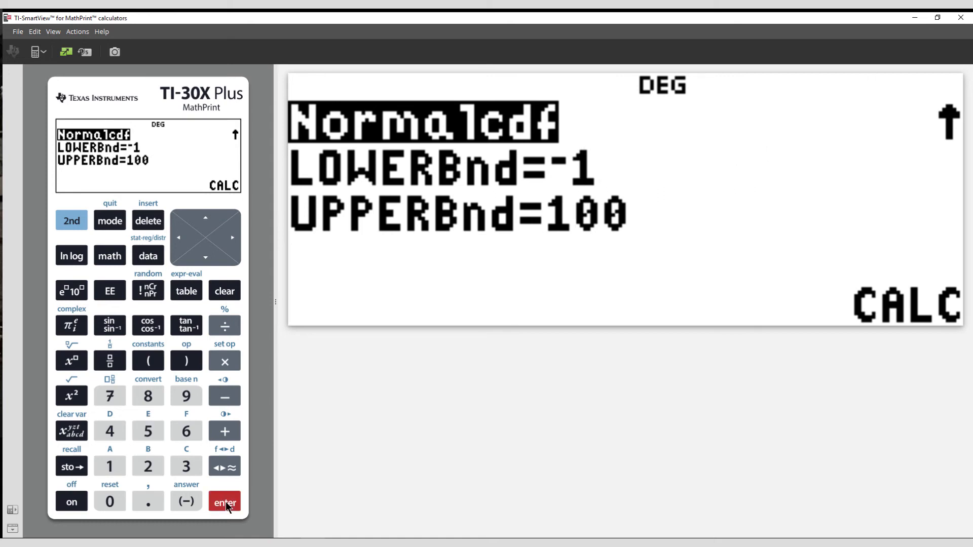
{"action": "left_click", "coordinate": [187, 431]}
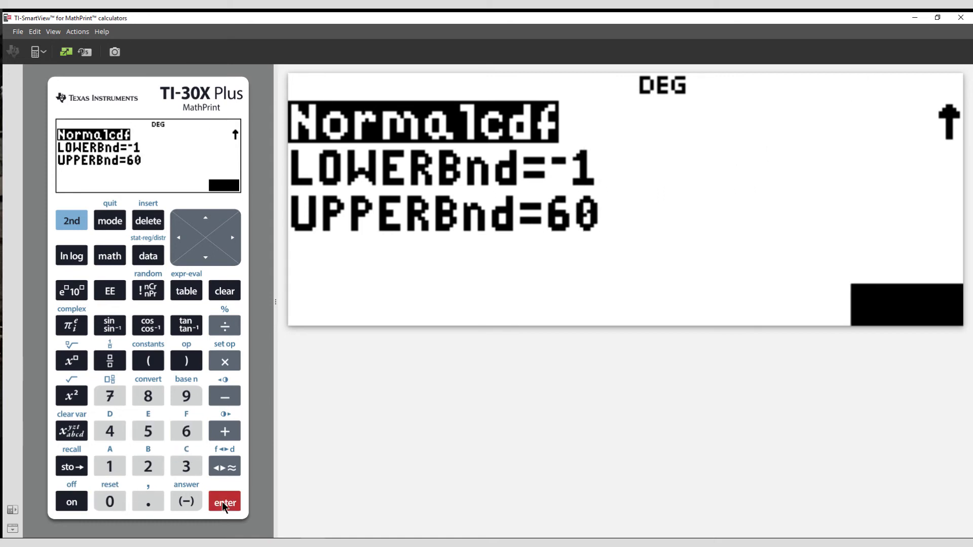
Calculate 0.0692391896236 for −1 to 60, store it in x, and quit to the home screen.
{"action": "left_click", "coordinate": [224, 502]}
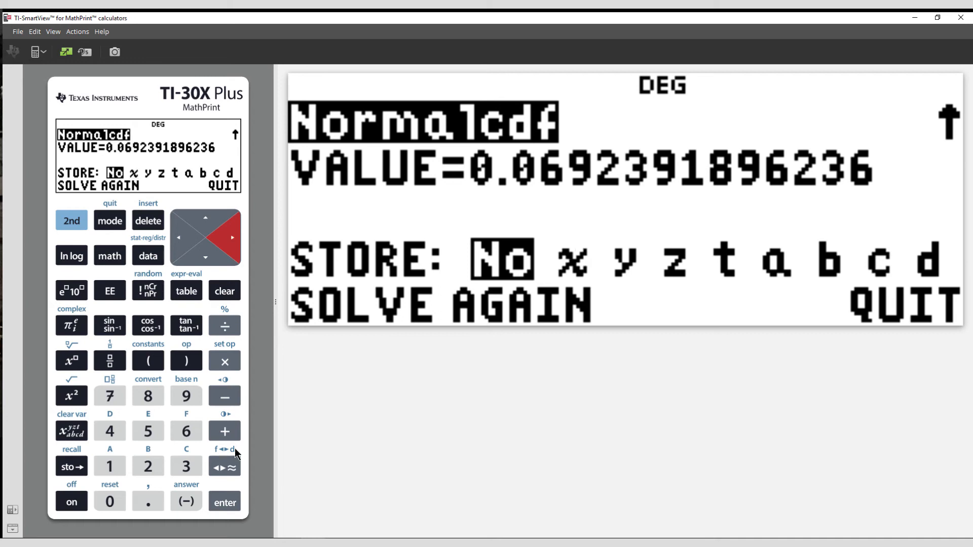
{"action": "left_click", "coordinate": [236, 237]}
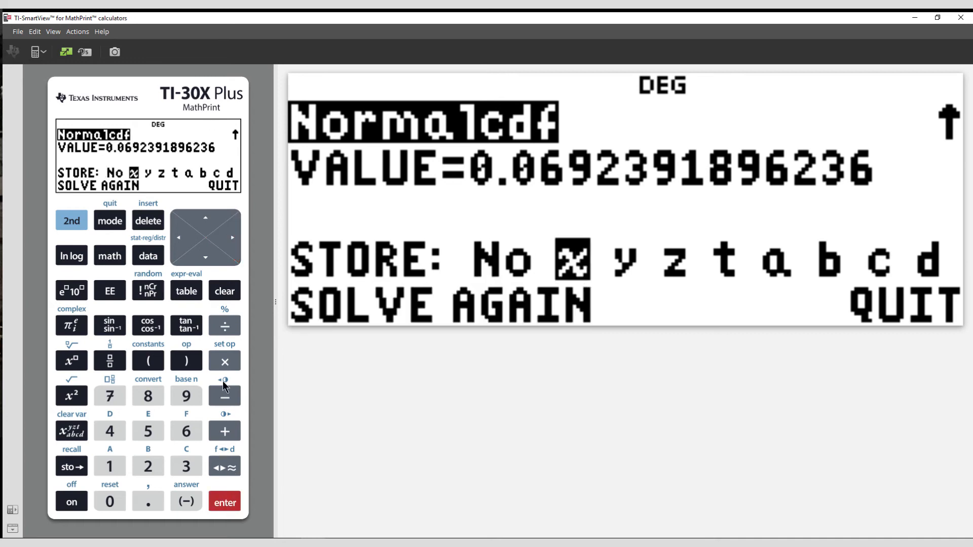
{"action": "left_click", "coordinate": [232, 237]}
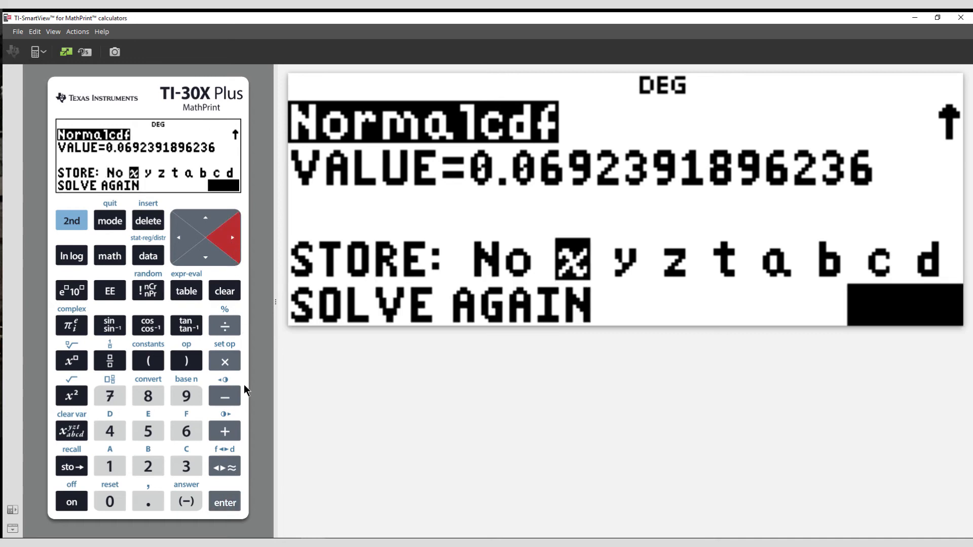
{"action": "left_click", "coordinate": [225, 501]}
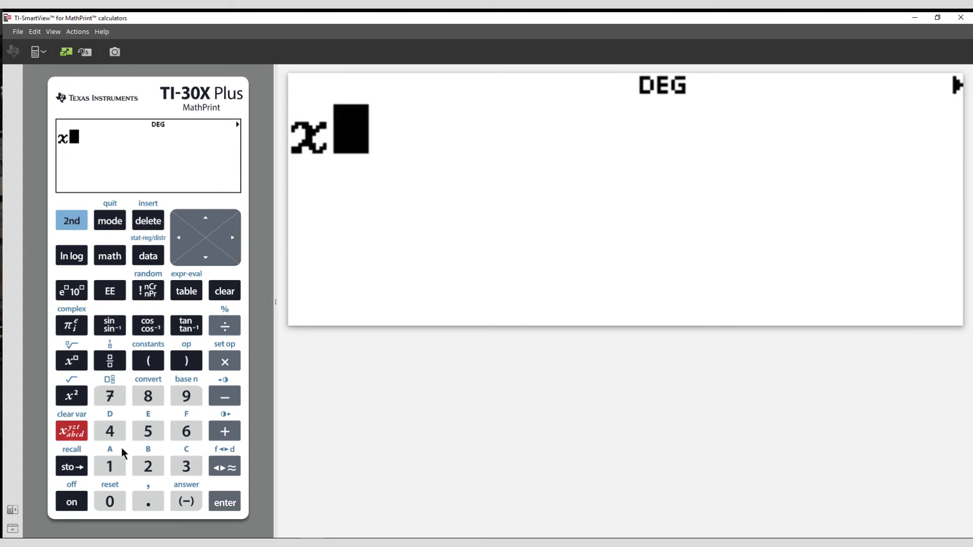
Recall x as 0.06923919, then evaluate 2*x to get 0.138478379.
{"action": "left_click", "coordinate": [225, 502]}
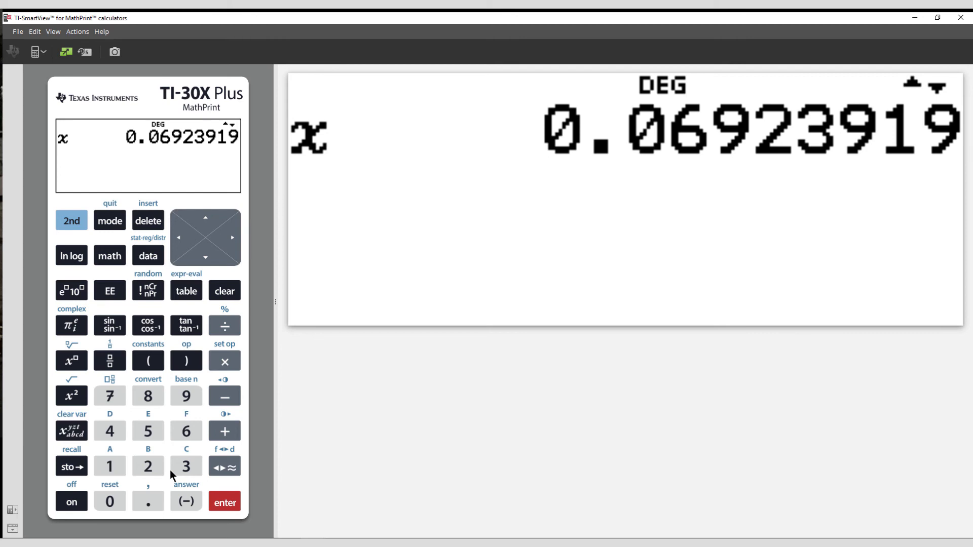
{"action": "left_click", "coordinate": [148, 467]}
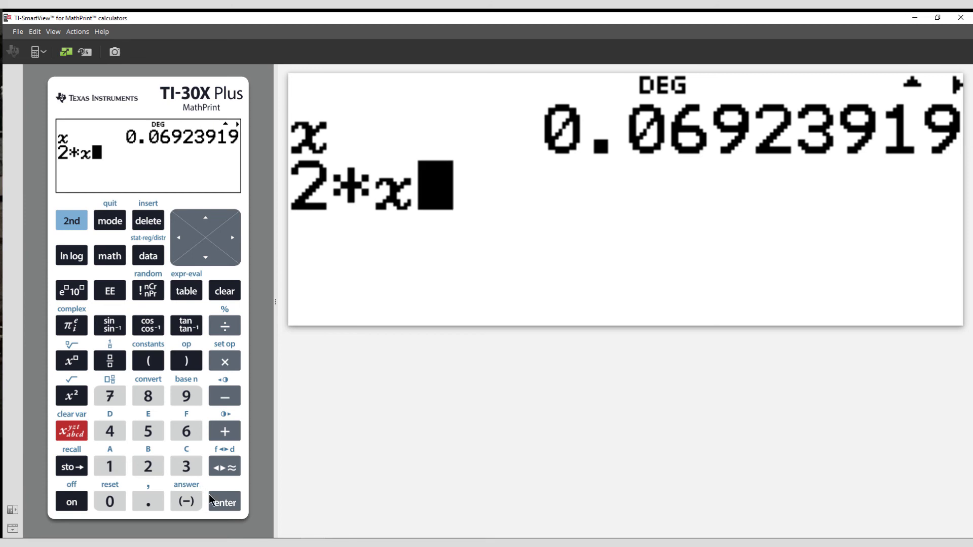
{"action": "left_click", "coordinate": [224, 502]}
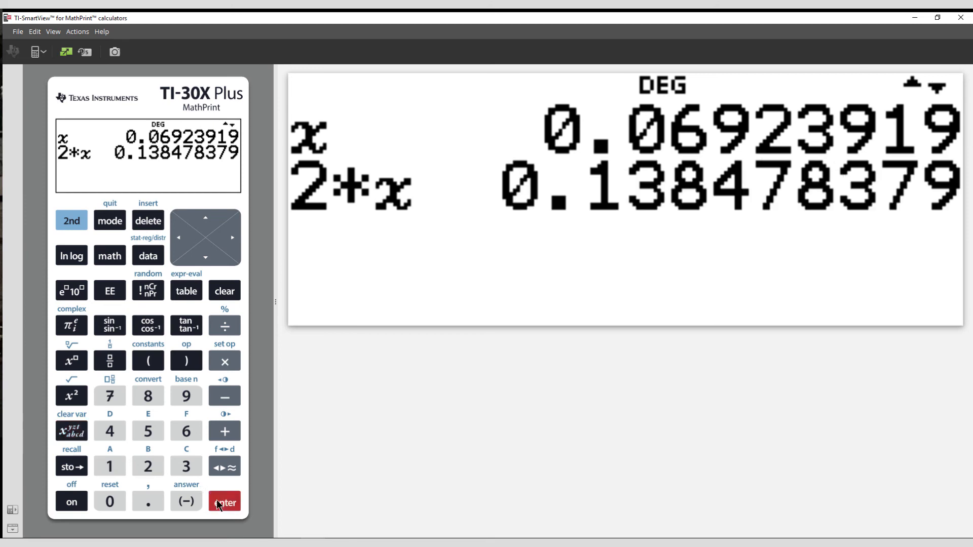